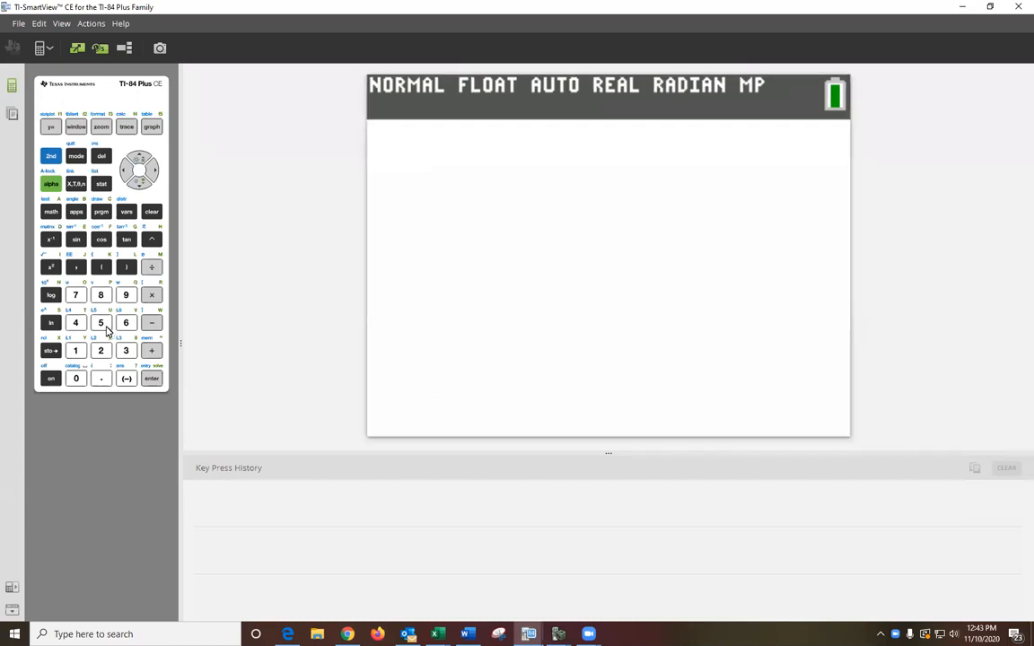
# - Open the emulated TI-84 Plus CE's MEMORY menu using 2nd and mem on the keypad
pyautogui.click(51, 156)
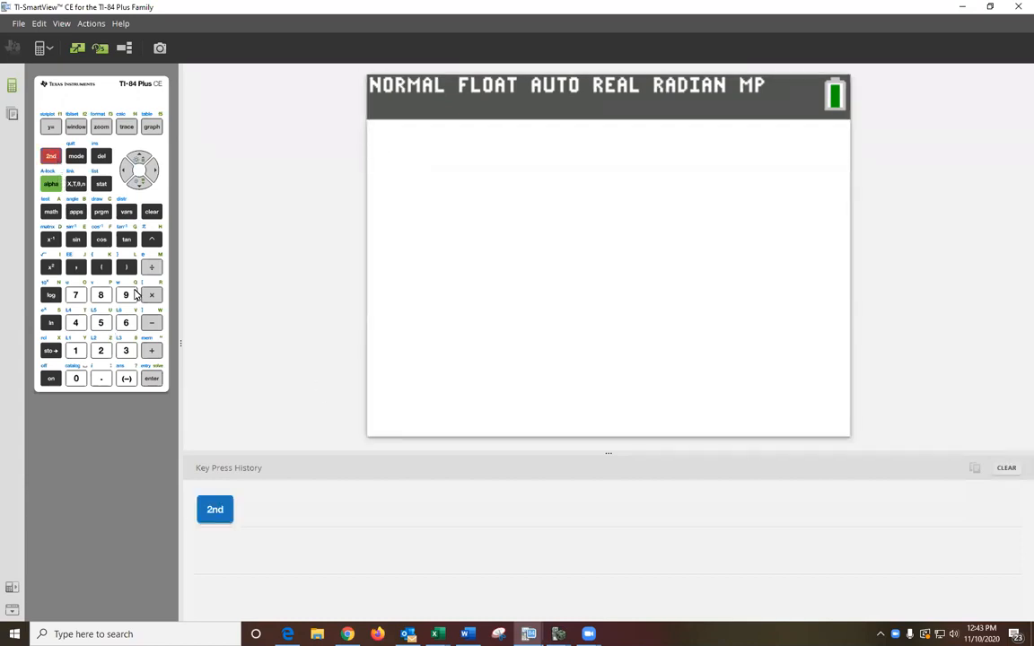
pyautogui.click(150, 350)
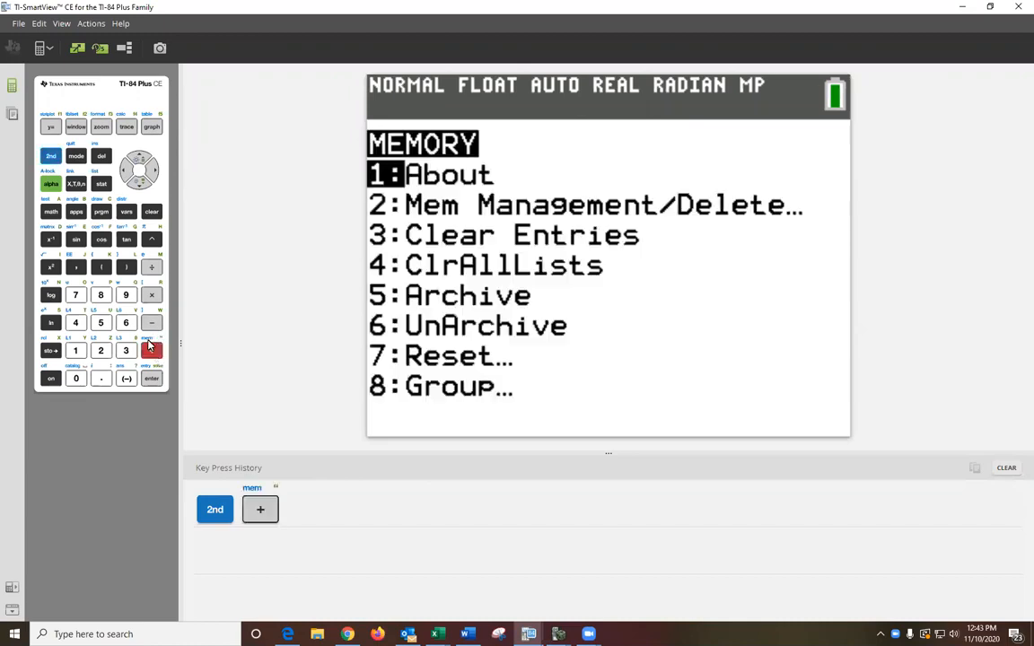
pyautogui.moveTo(332, 419)
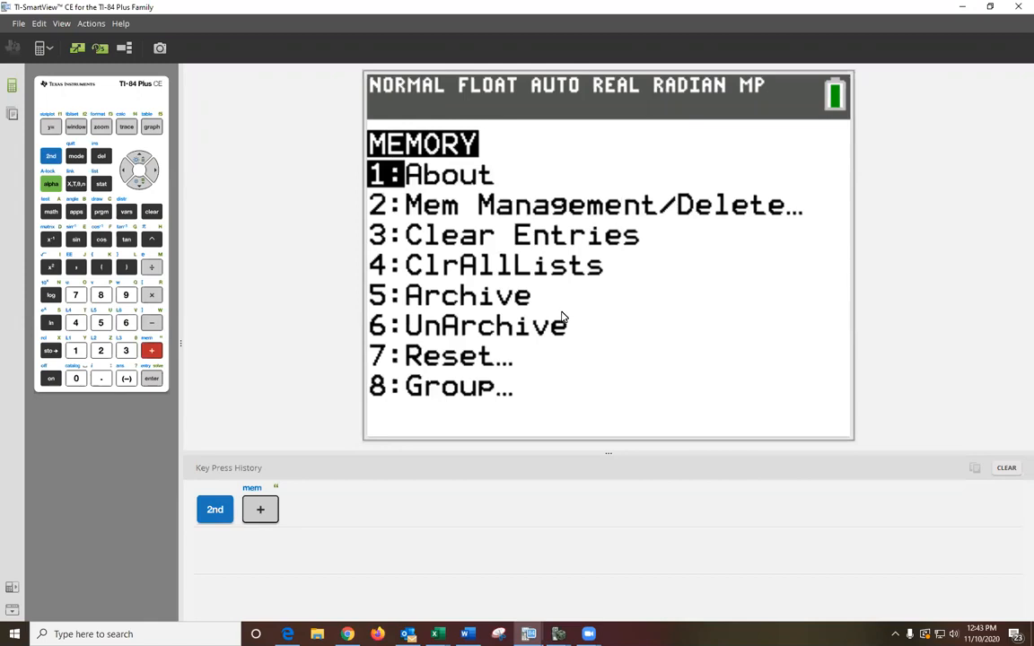
pyautogui.moveTo(508, 207)
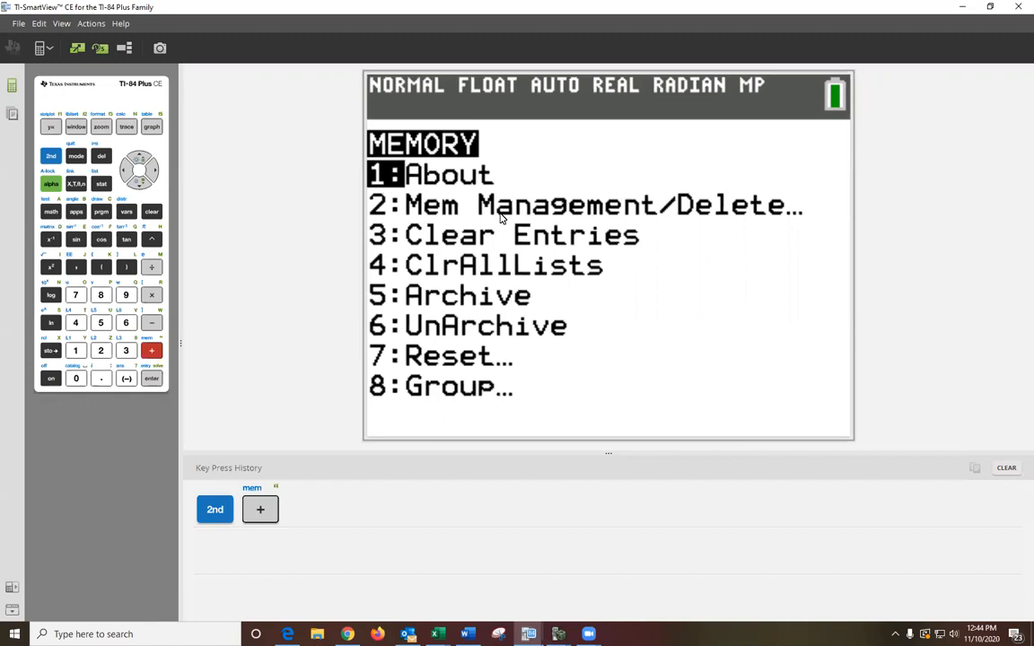
pyautogui.moveTo(485, 274)
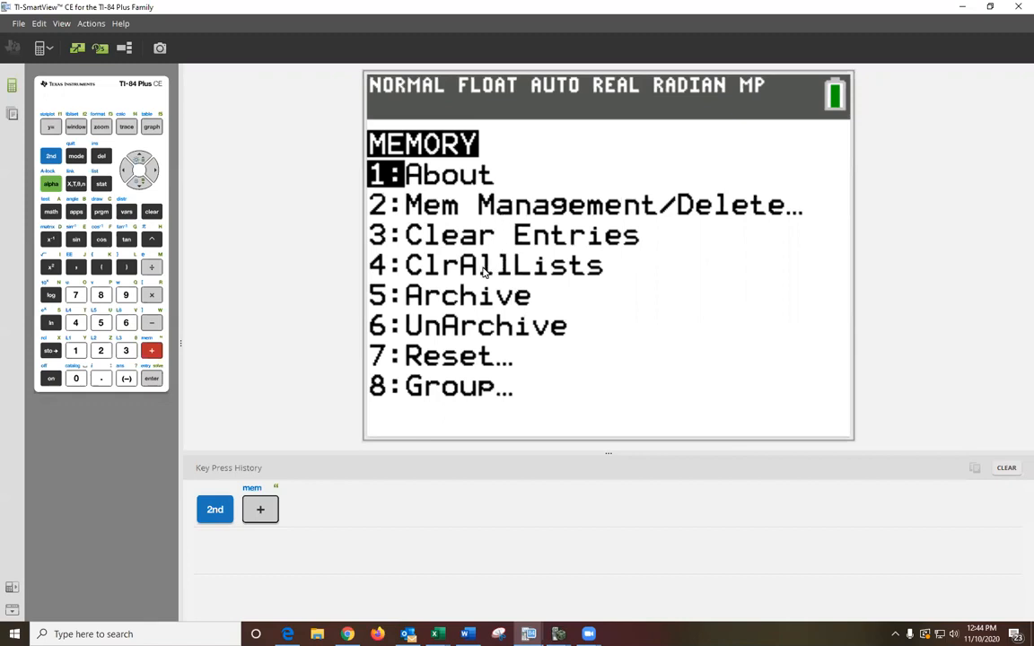
pyautogui.moveTo(709, 315)
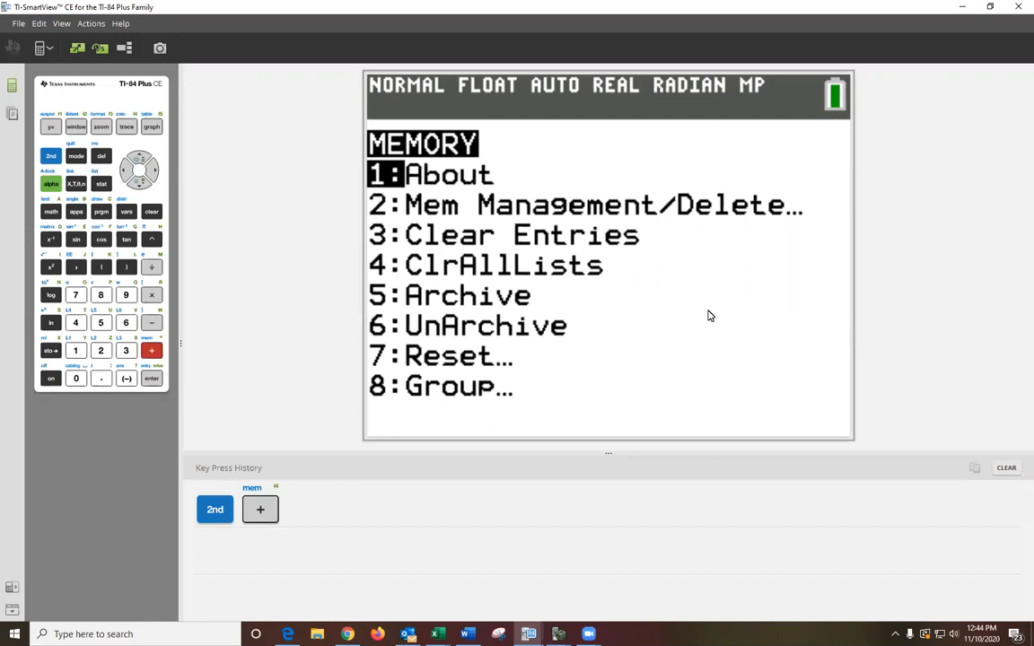
pyautogui.moveTo(477, 300)
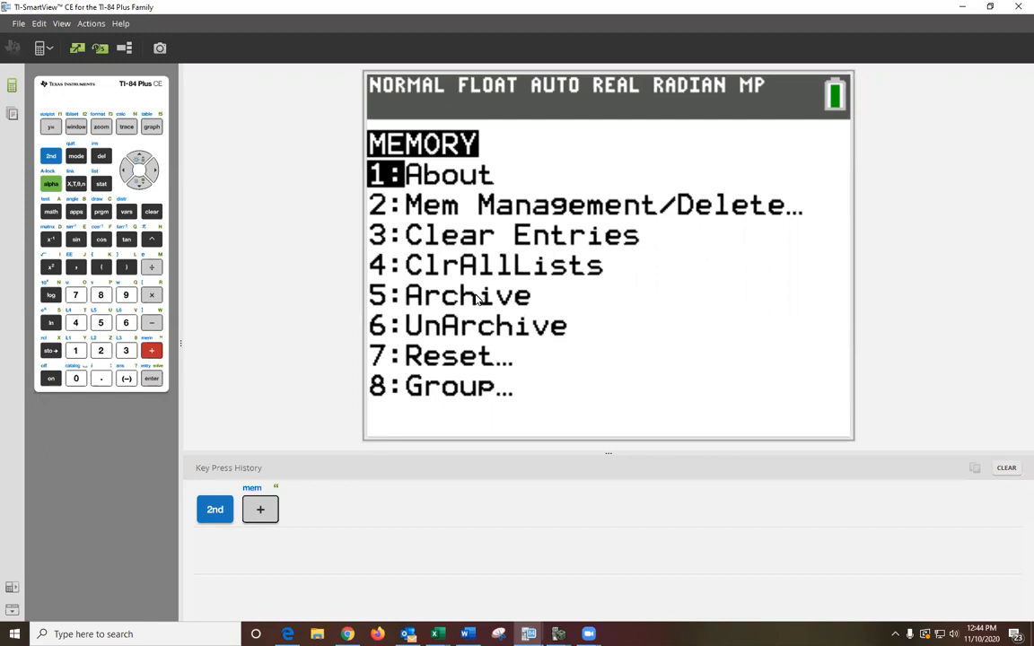
pyautogui.moveTo(477, 334)
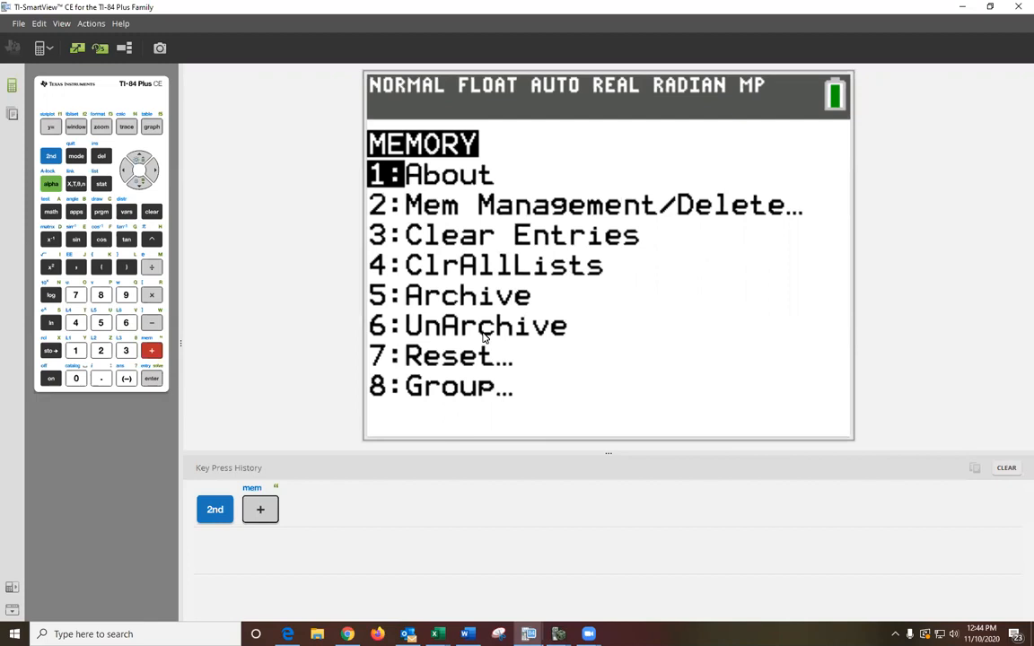
pyautogui.moveTo(489, 339)
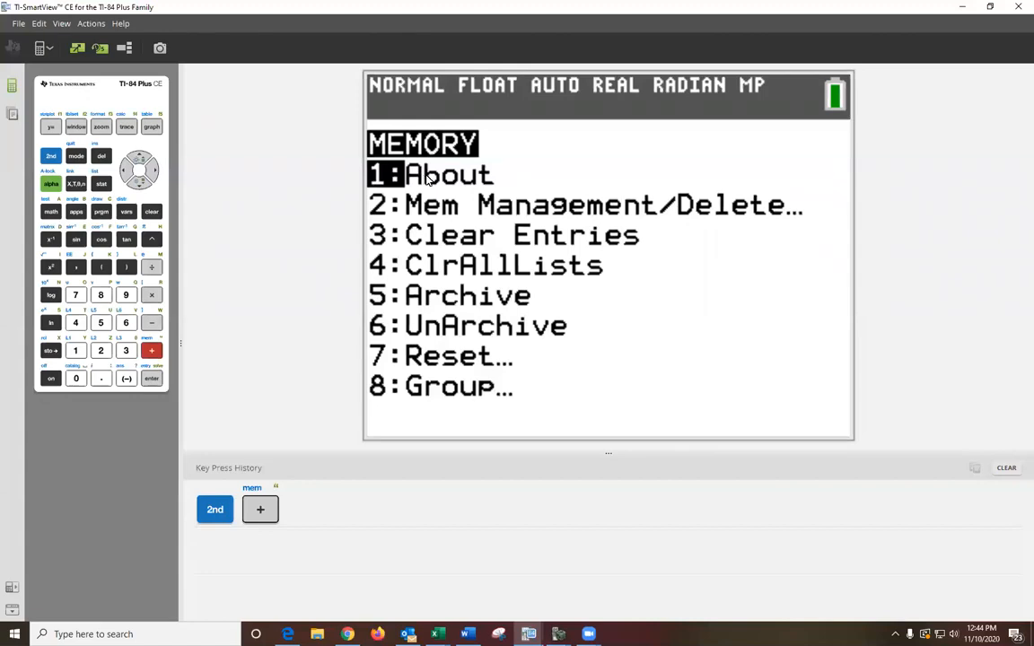
pyautogui.moveTo(426, 178)
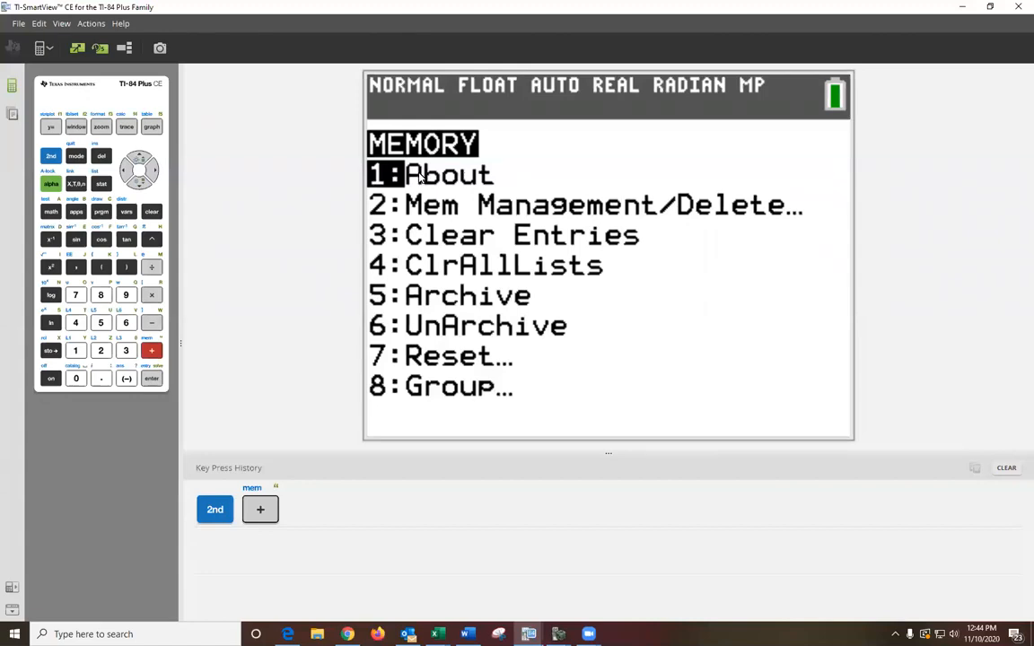
# - Choose 1:About to show TI-84 Plus CE, OS version 5.4.0.0034 and the product number
pyautogui.click(151, 378)
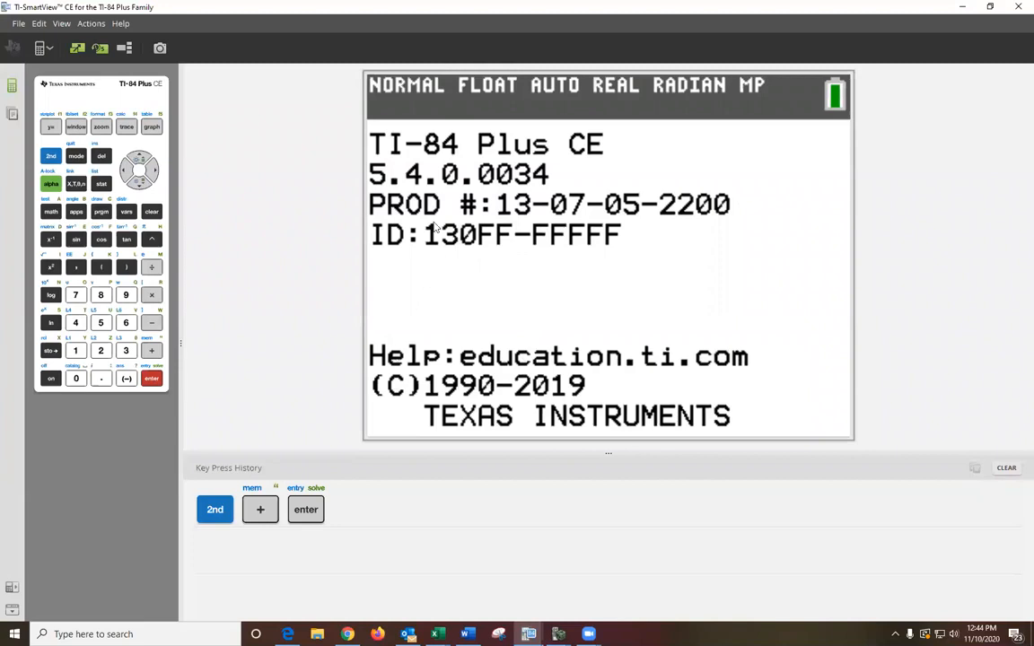
pyautogui.moveTo(623, 242)
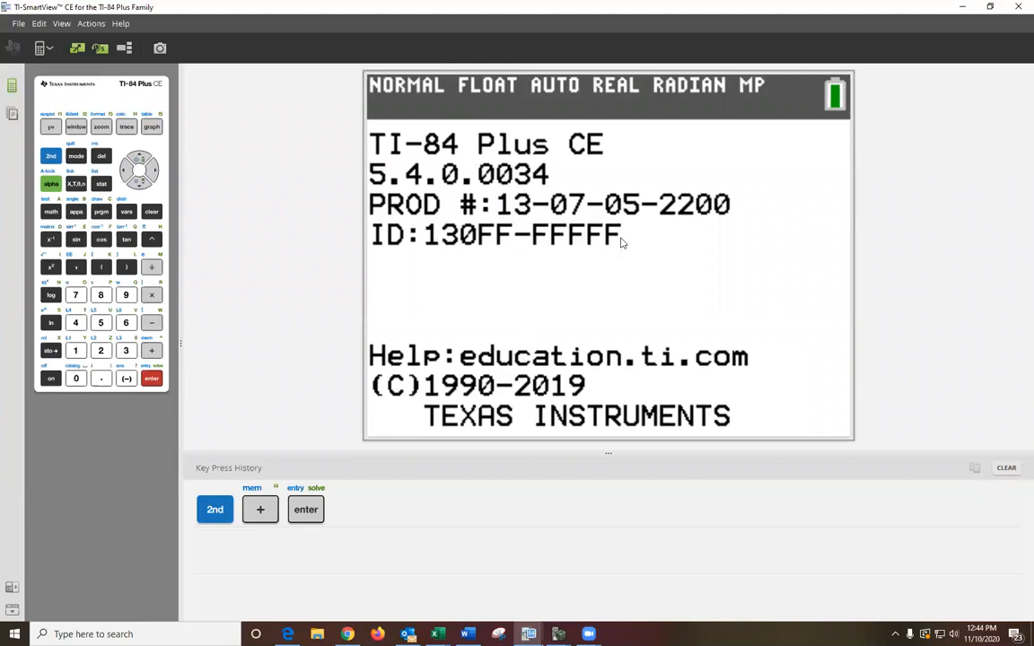
pyautogui.moveTo(422, 234)
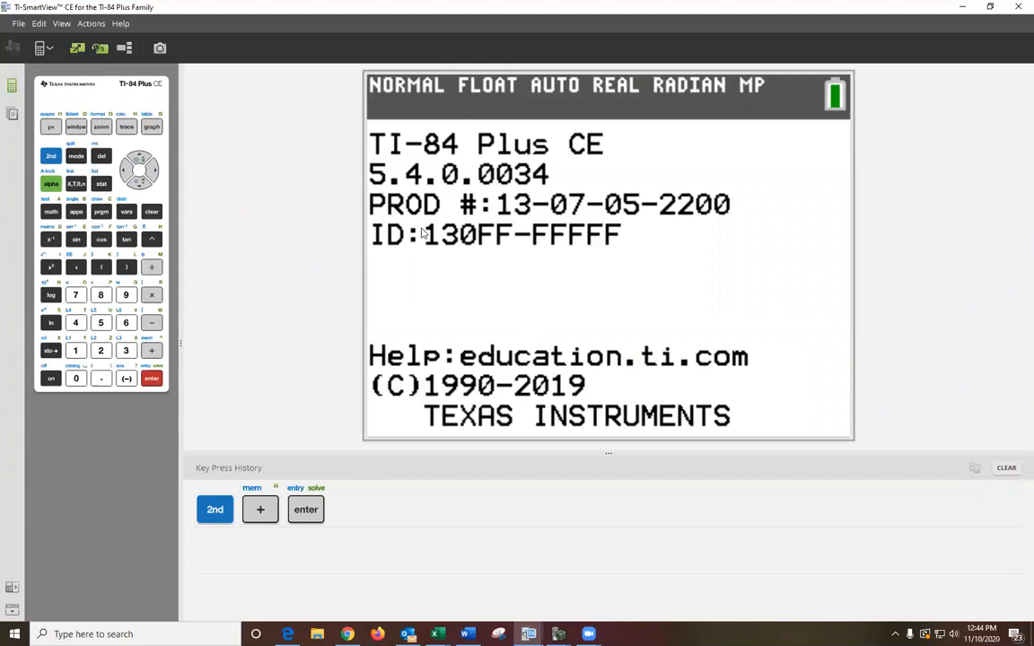
pyautogui.moveTo(364, 283)
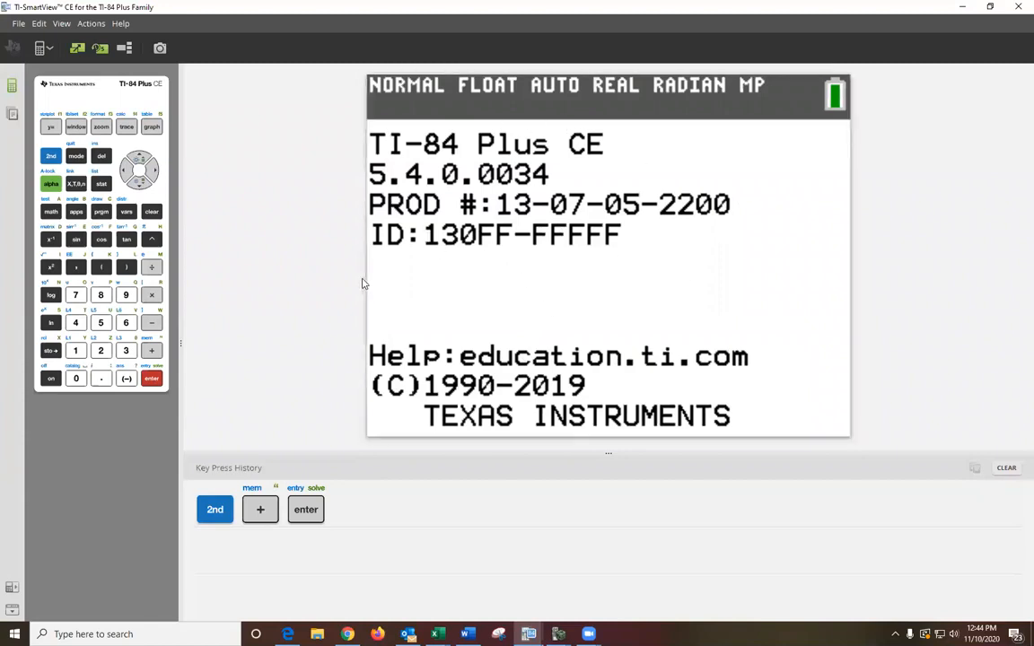
pyautogui.moveTo(460, 178)
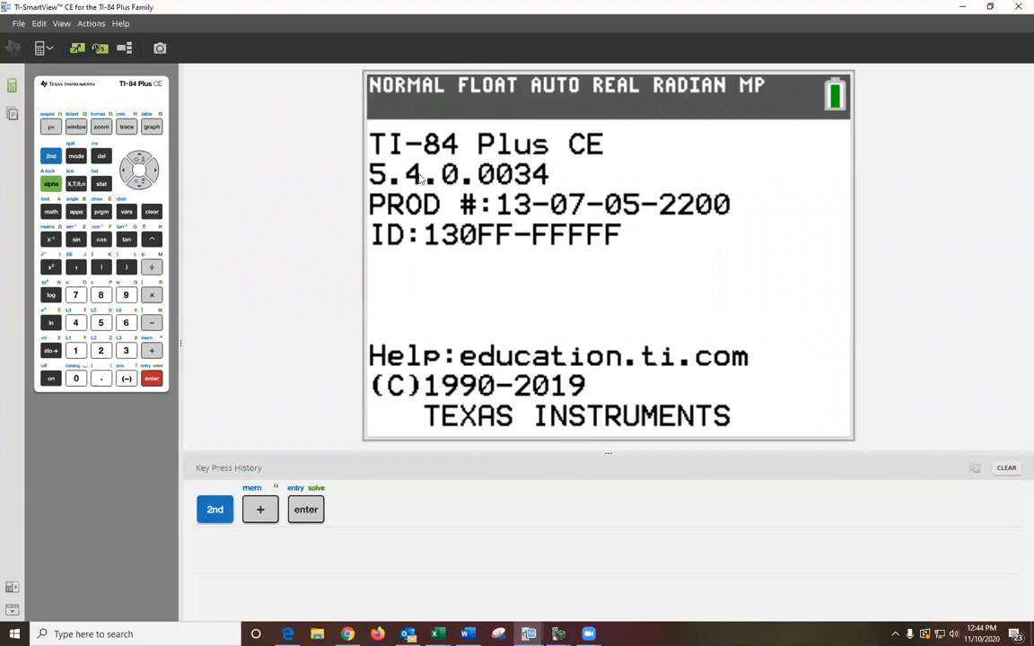
pyautogui.moveTo(456, 523)
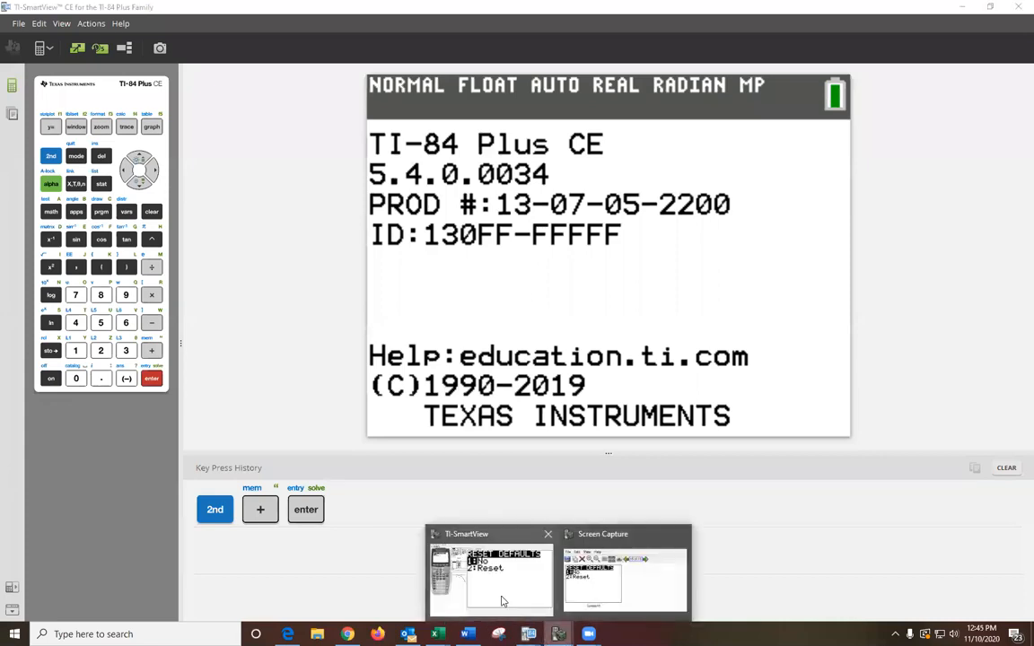
# - Bring the TI-84 Plus Silver Edition emulator window to the front
pyautogui.click(490, 575)
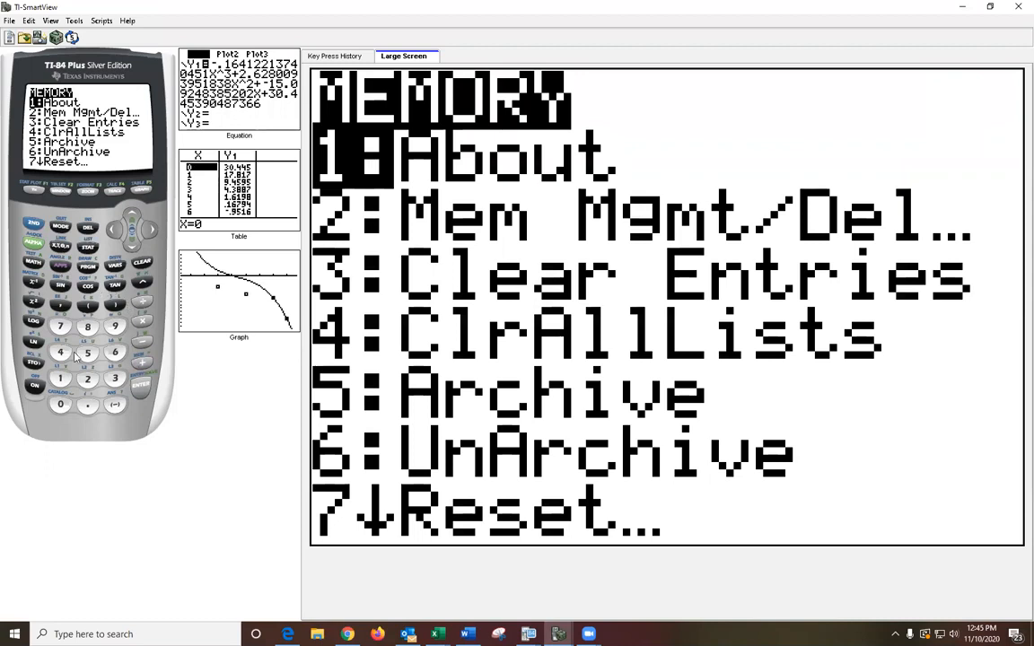
pyautogui.moveTo(65, 384)
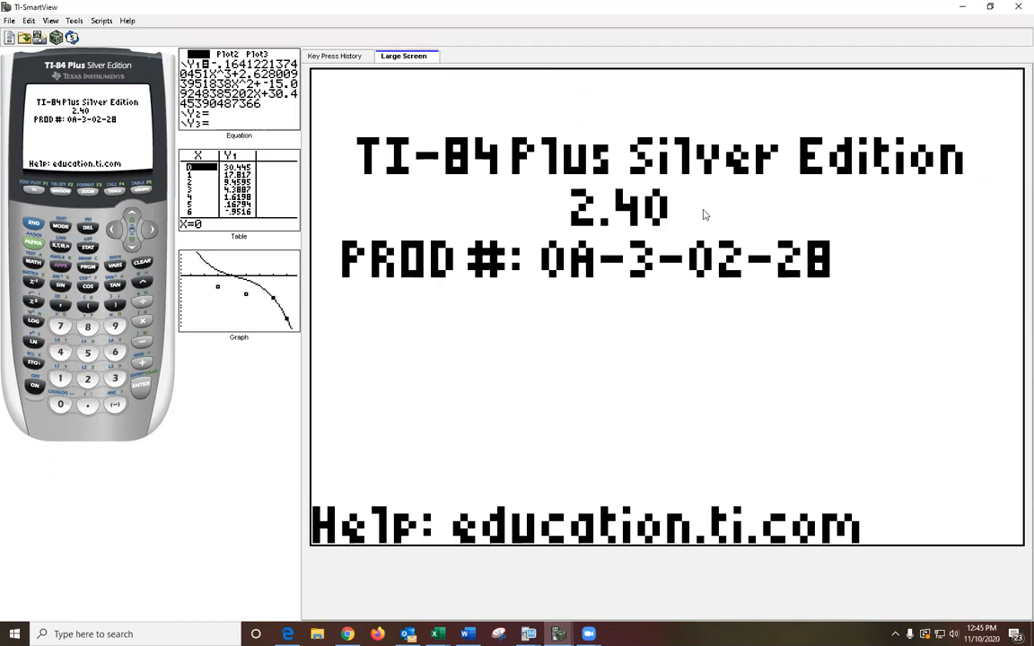
pyautogui.moveTo(719, 213)
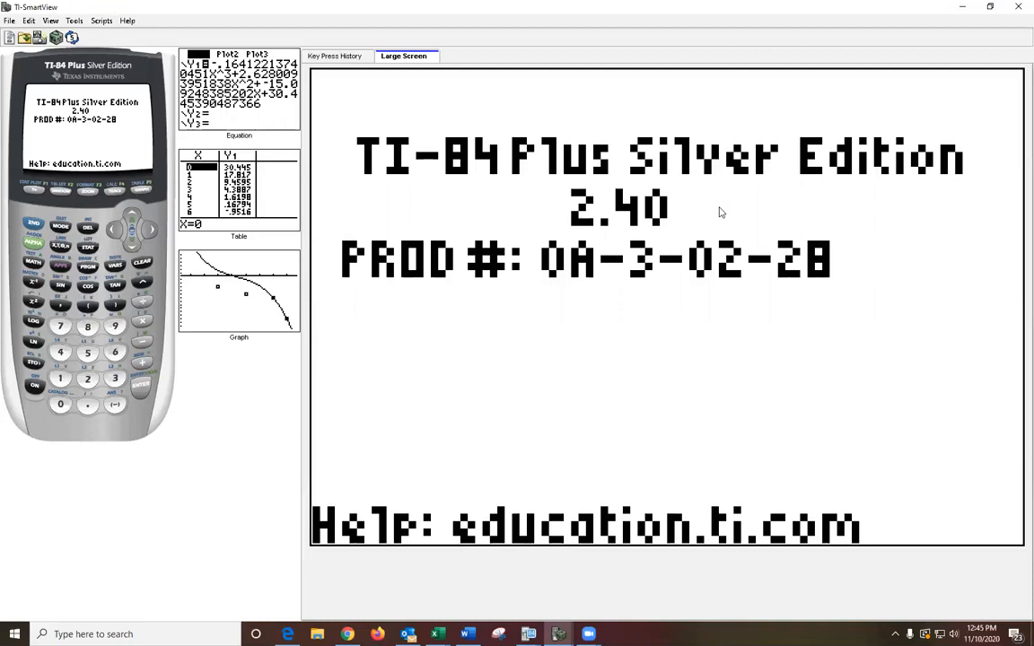
pyautogui.moveTo(459, 306)
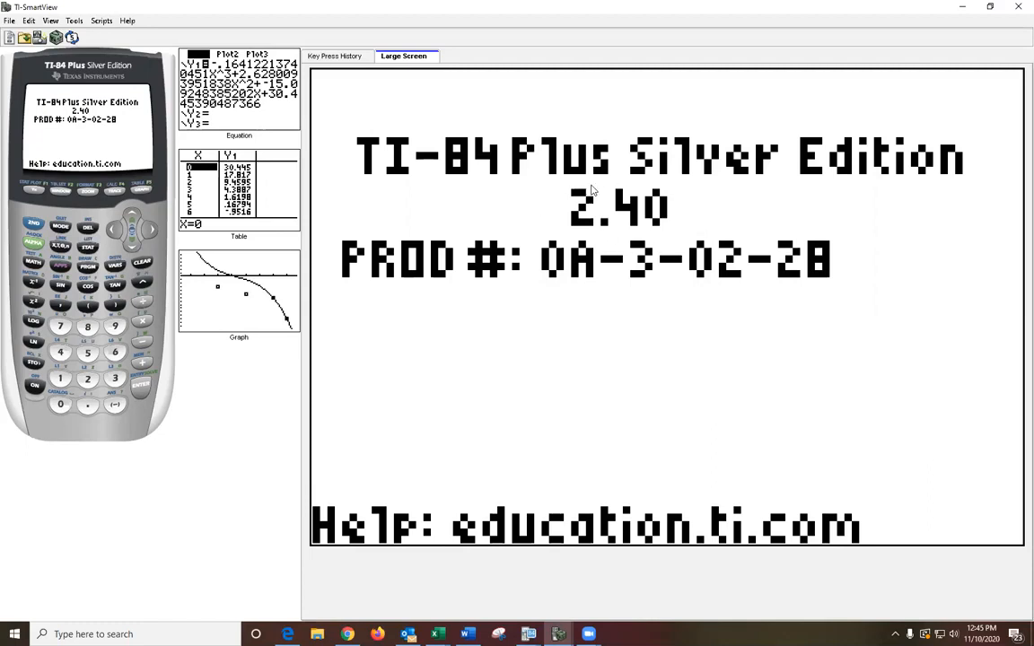
pyautogui.moveTo(574, 229)
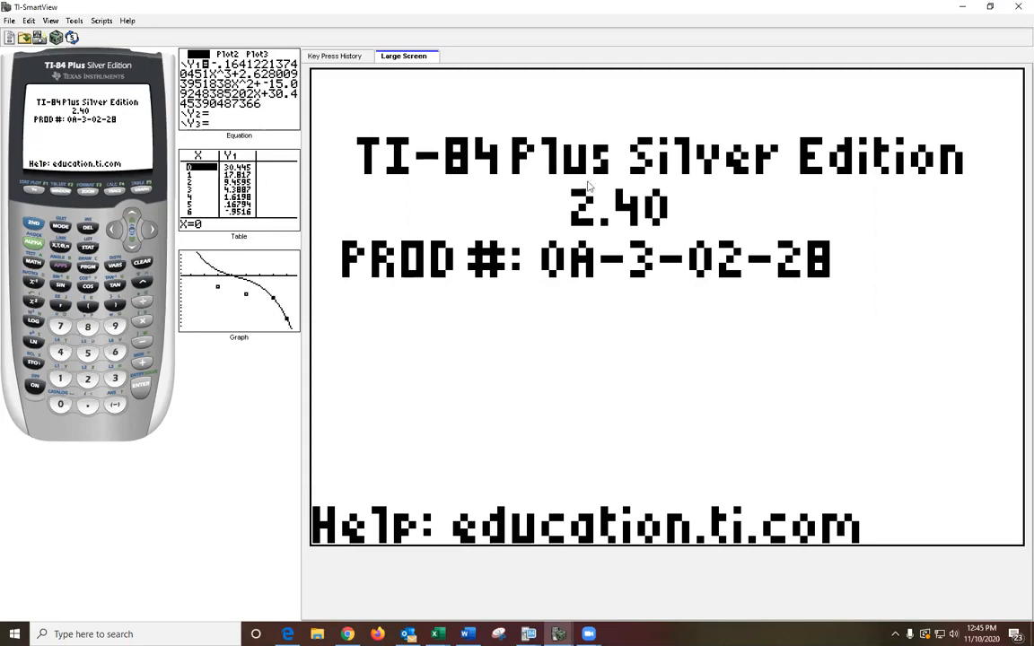
pyautogui.moveTo(682, 190)
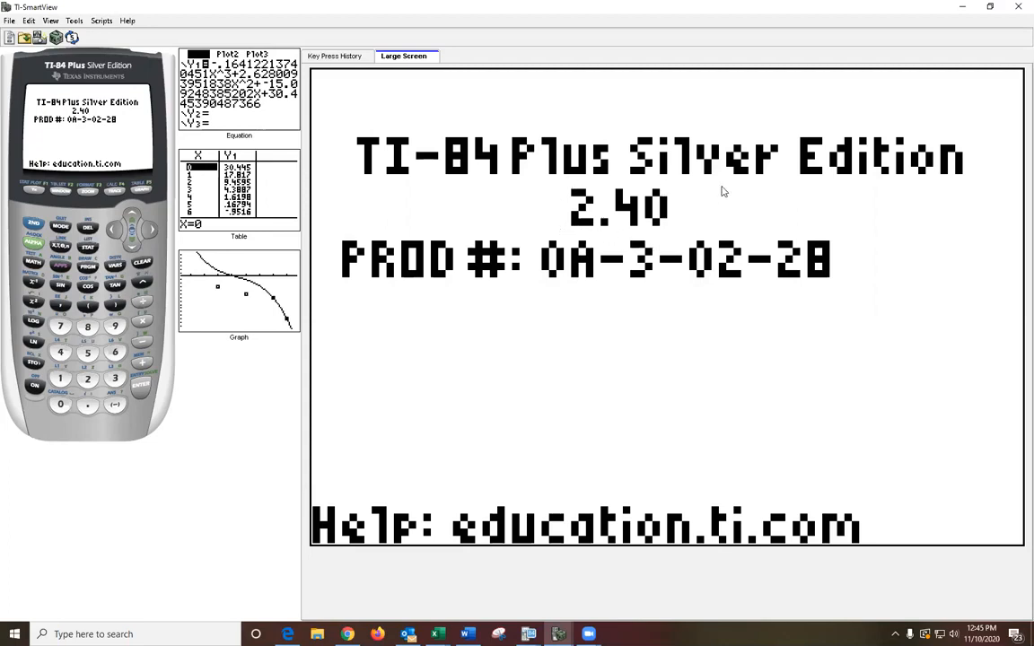
pyautogui.moveTo(723, 224)
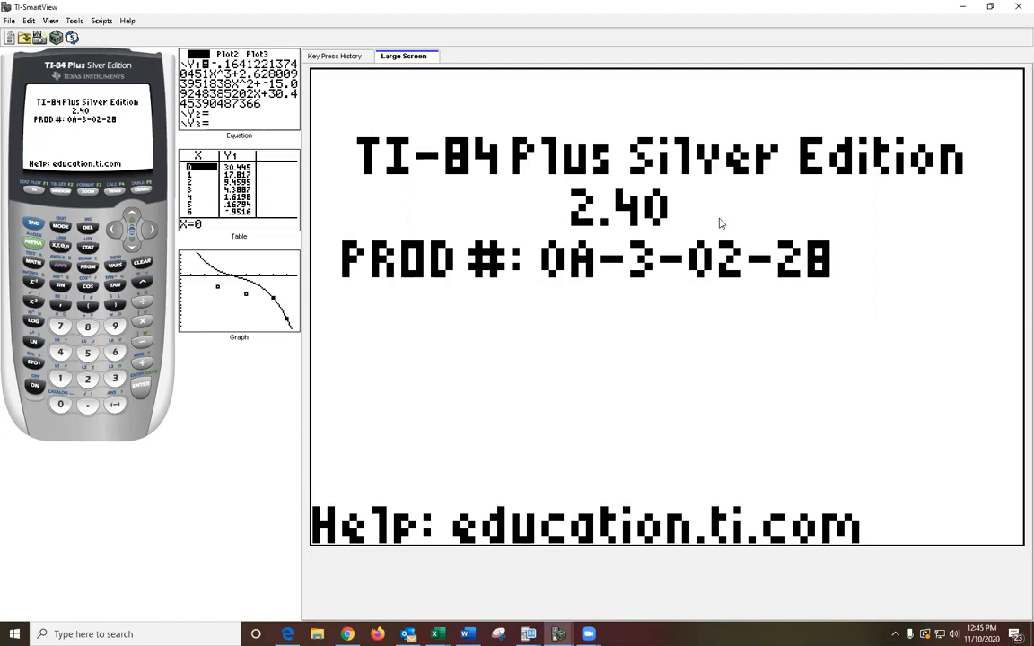
pyautogui.moveTo(630, 431)
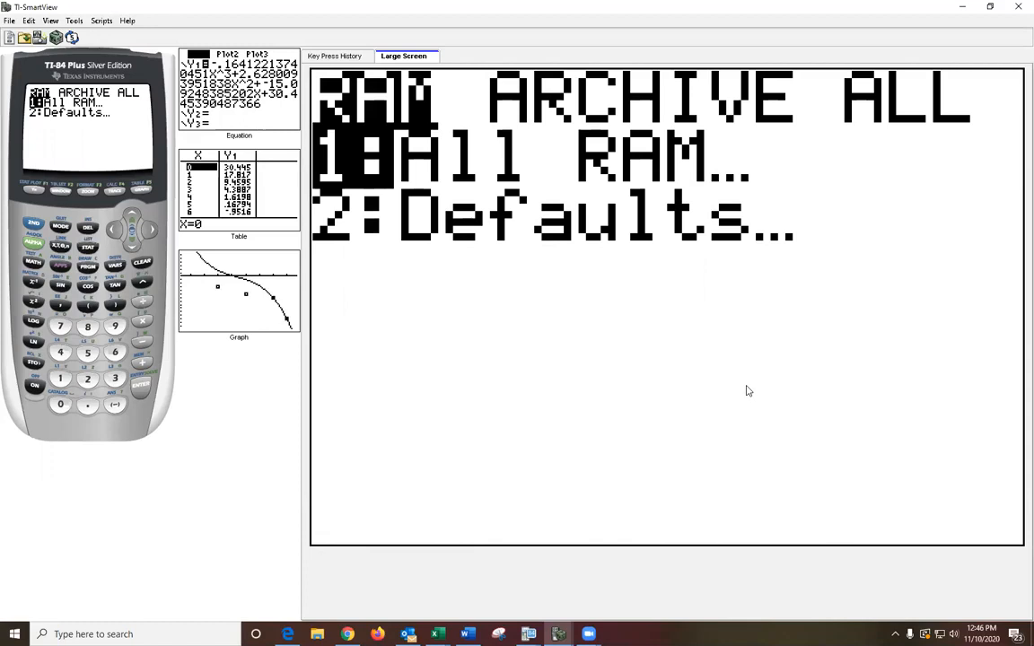
pyautogui.moveTo(550, 92)
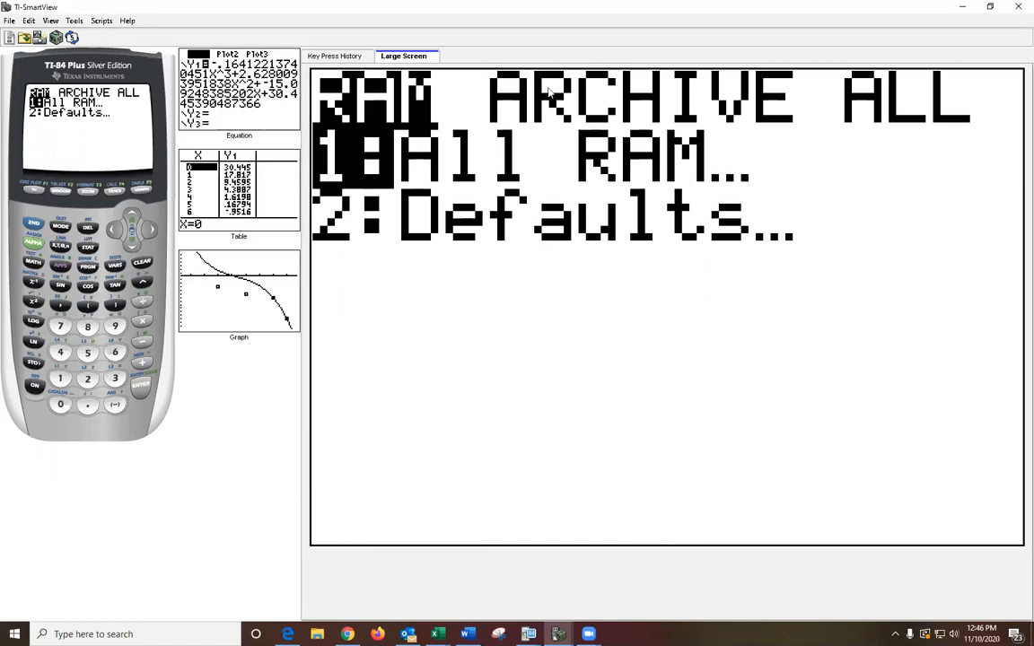
pyautogui.moveTo(768, 102)
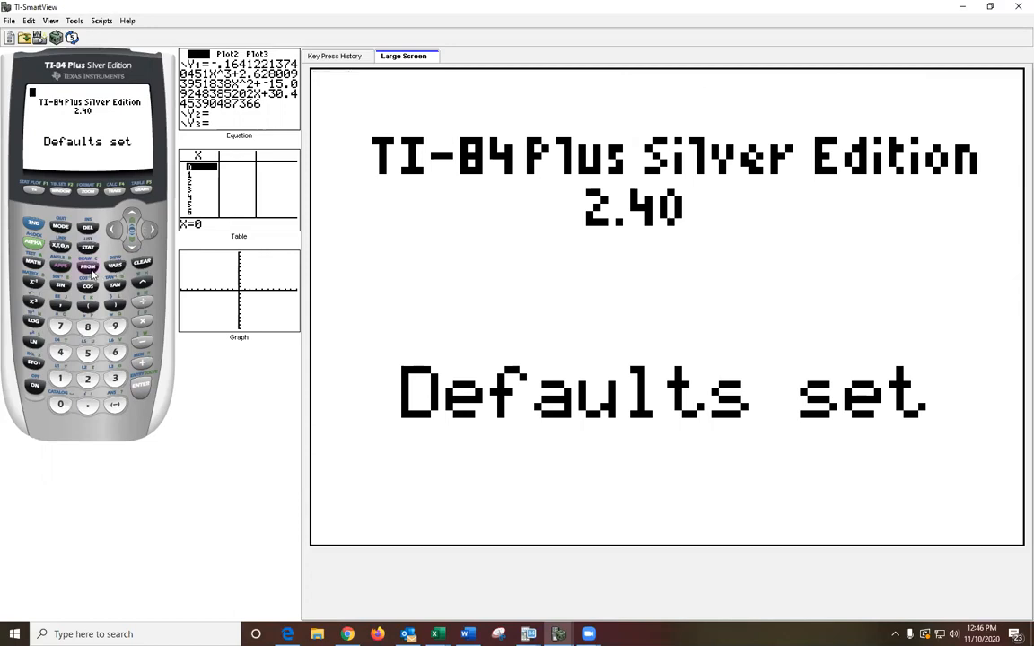
# - Open the Silver Edition's list editor showing six values each in L1 and L2
pyautogui.click(87, 267)
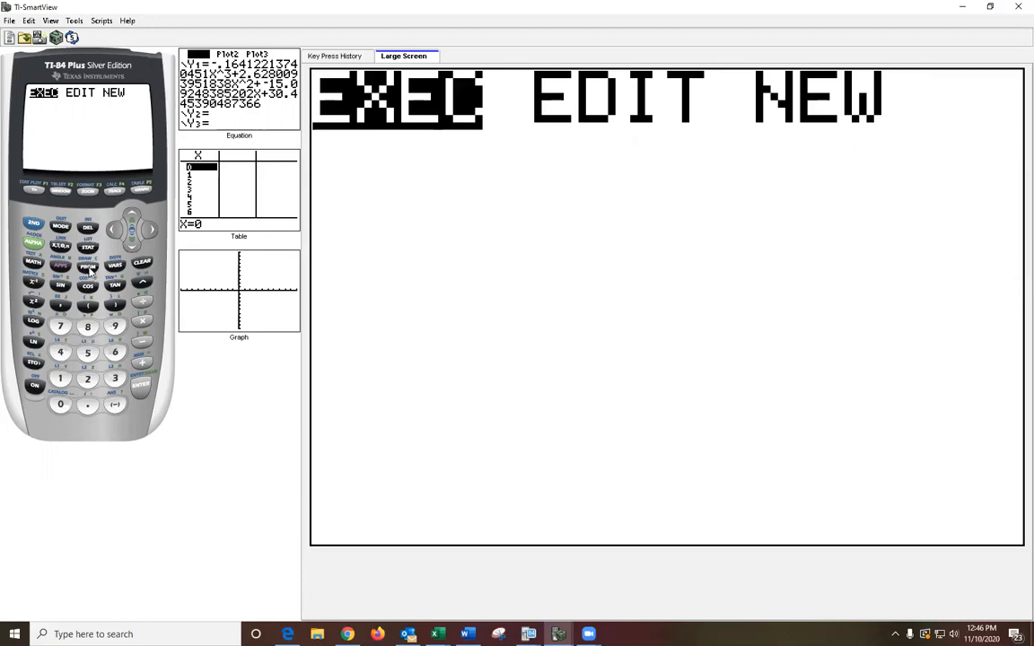
pyautogui.moveTo(49, 229)
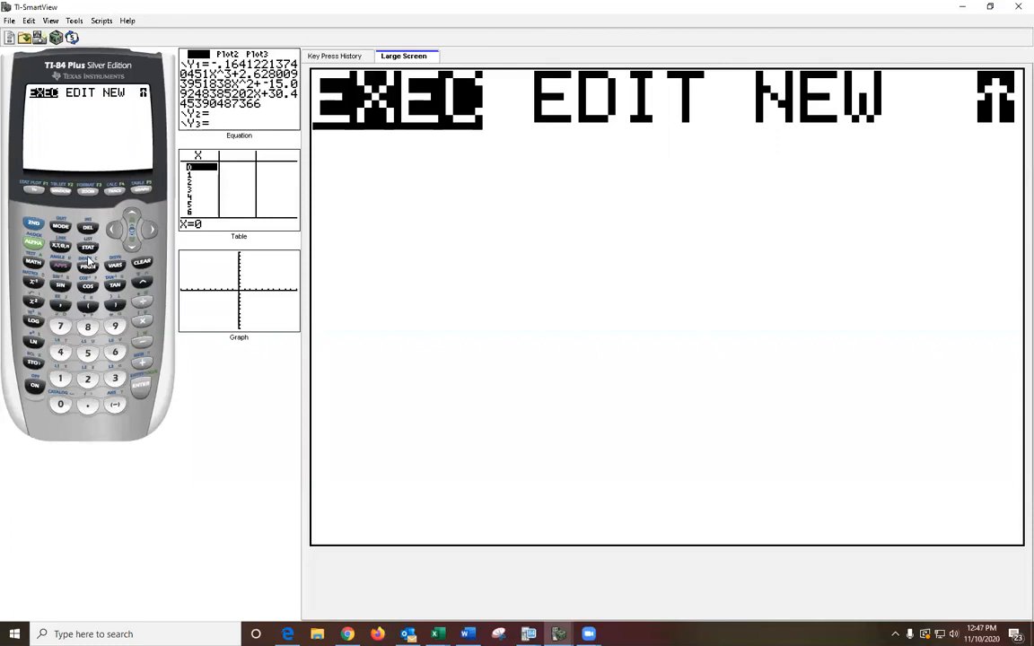
pyautogui.click(140, 384)
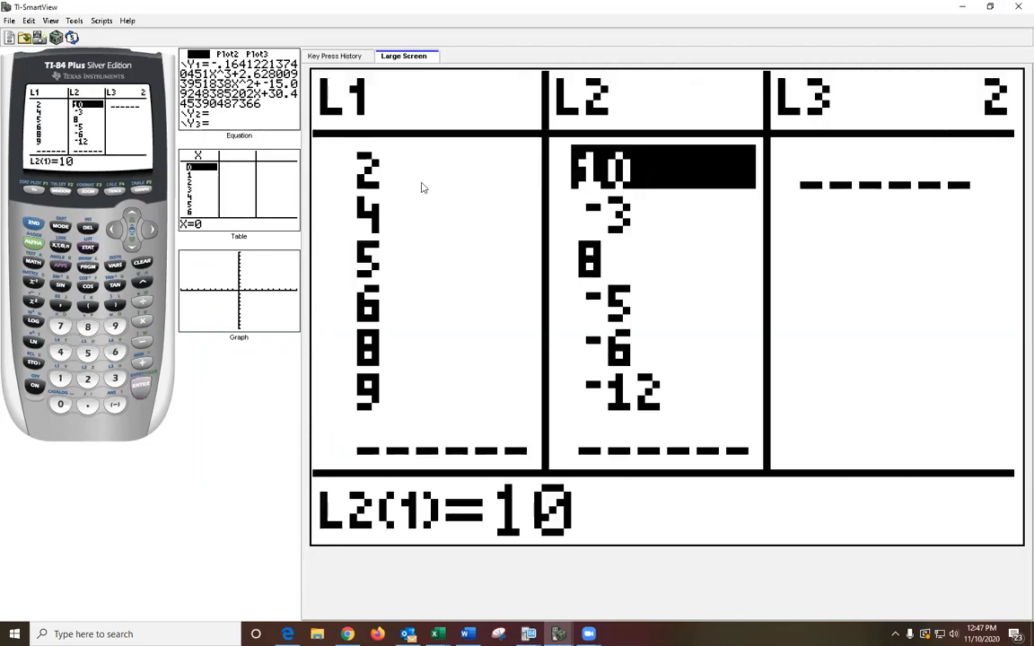
pyautogui.moveTo(856, 301)
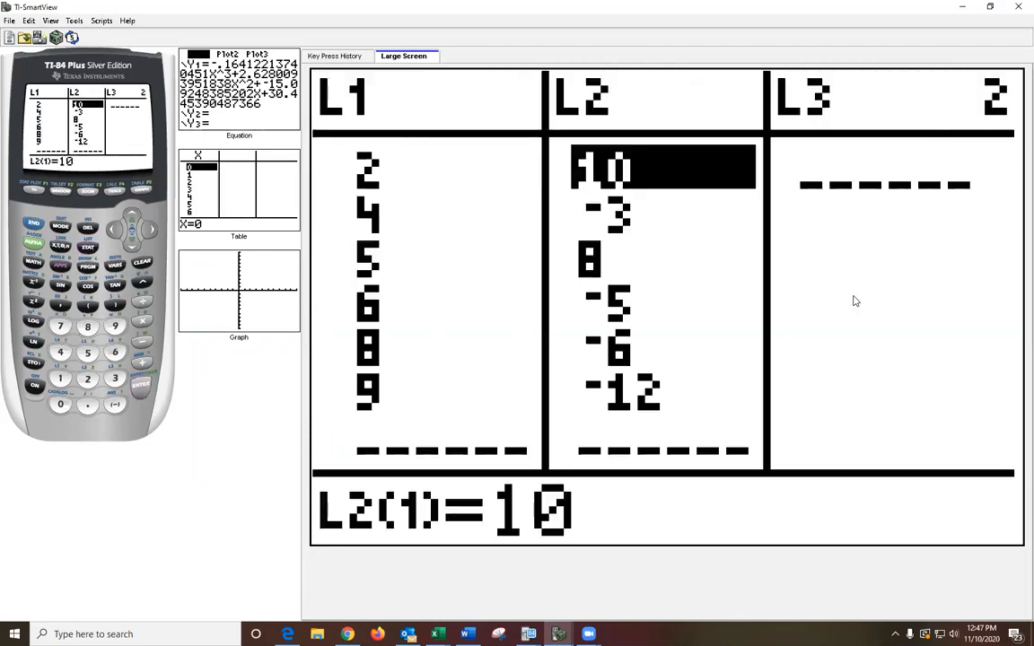
pyautogui.moveTo(844, 299)
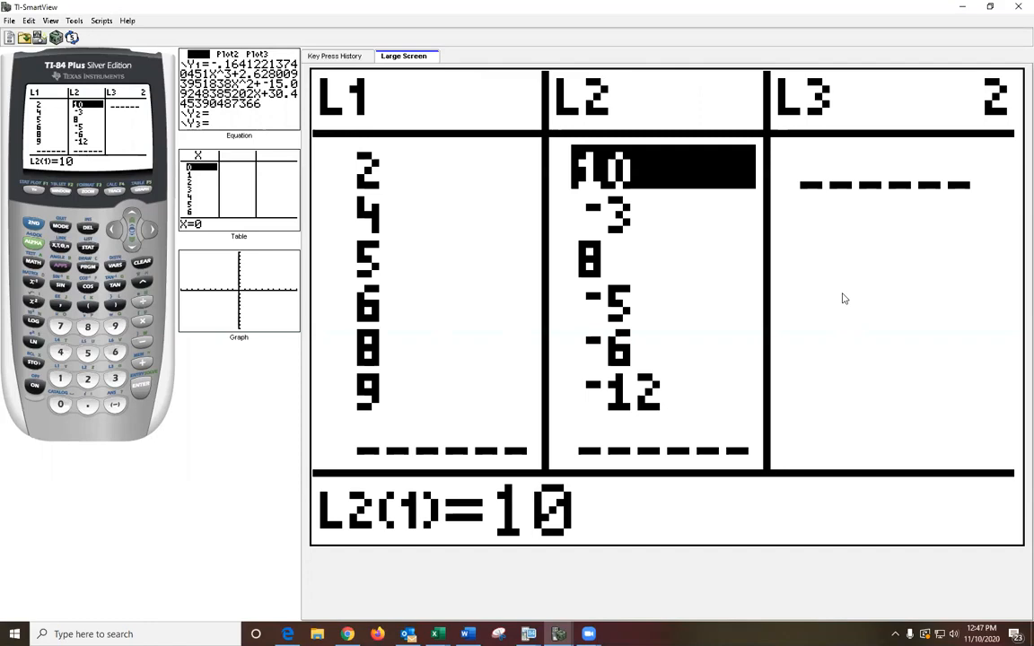
pyautogui.moveTo(430, 208)
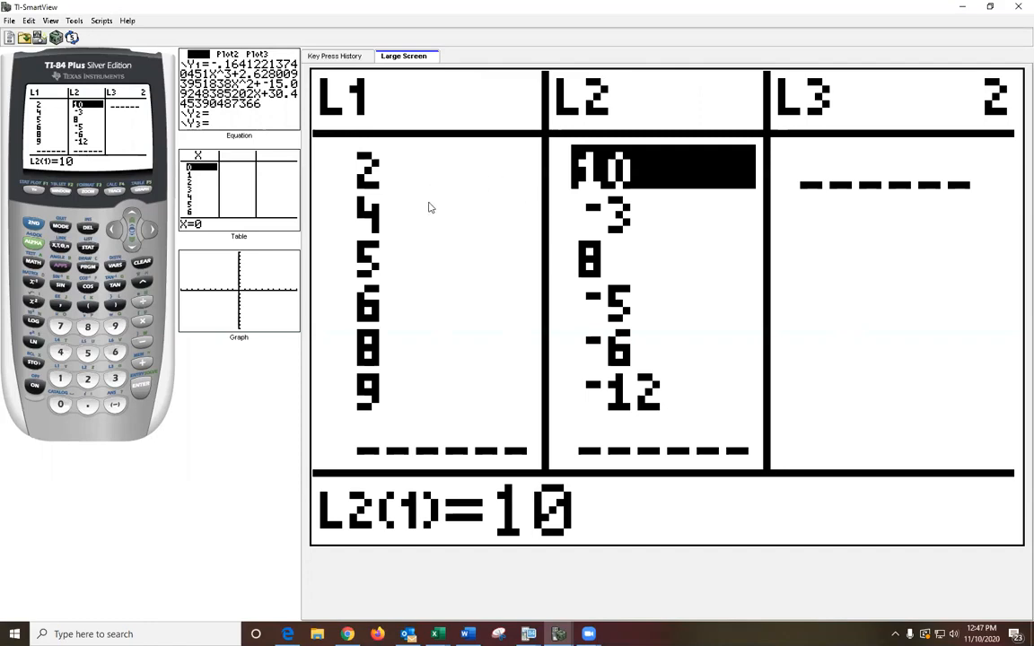
pyautogui.moveTo(150, 352)
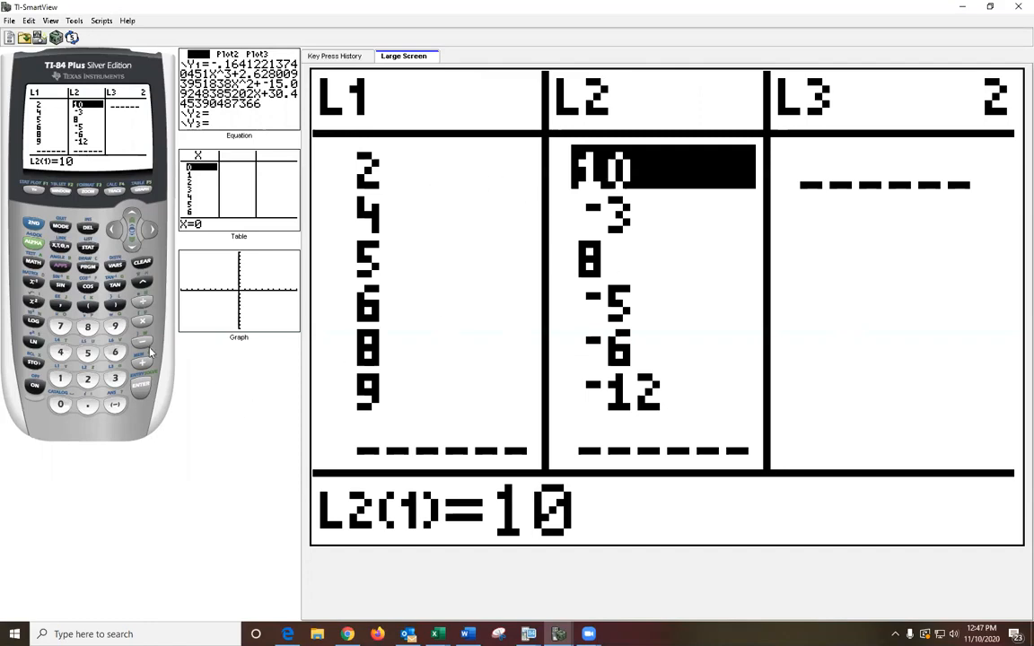
pyautogui.click(142, 366)
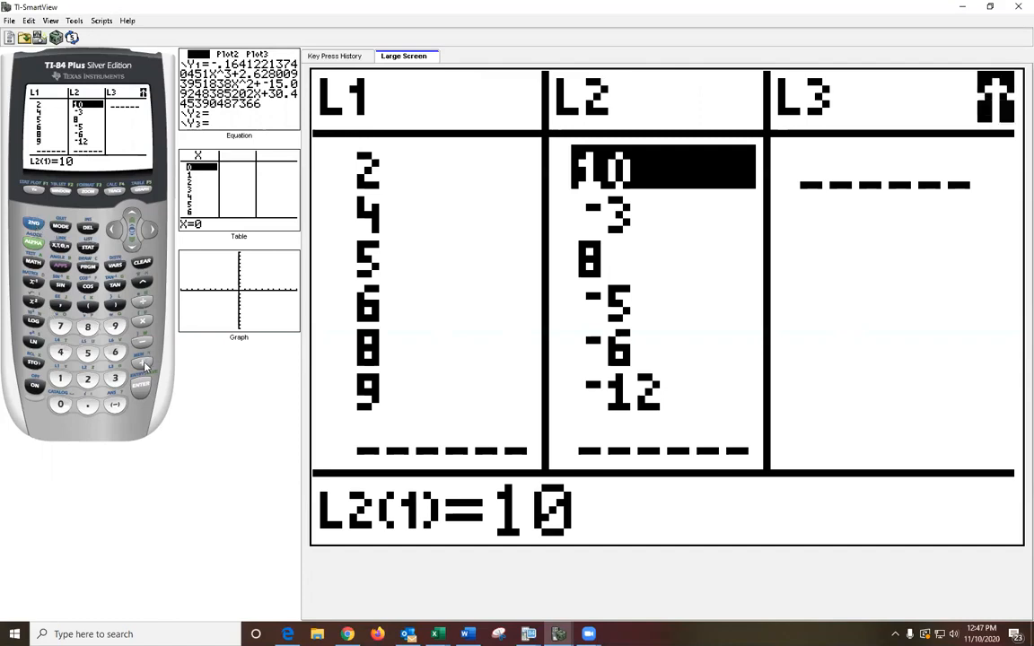
# - Go from the MEMORY menu to the RAM ARCHIVE ALL reset screen
pyautogui.click(60, 325)
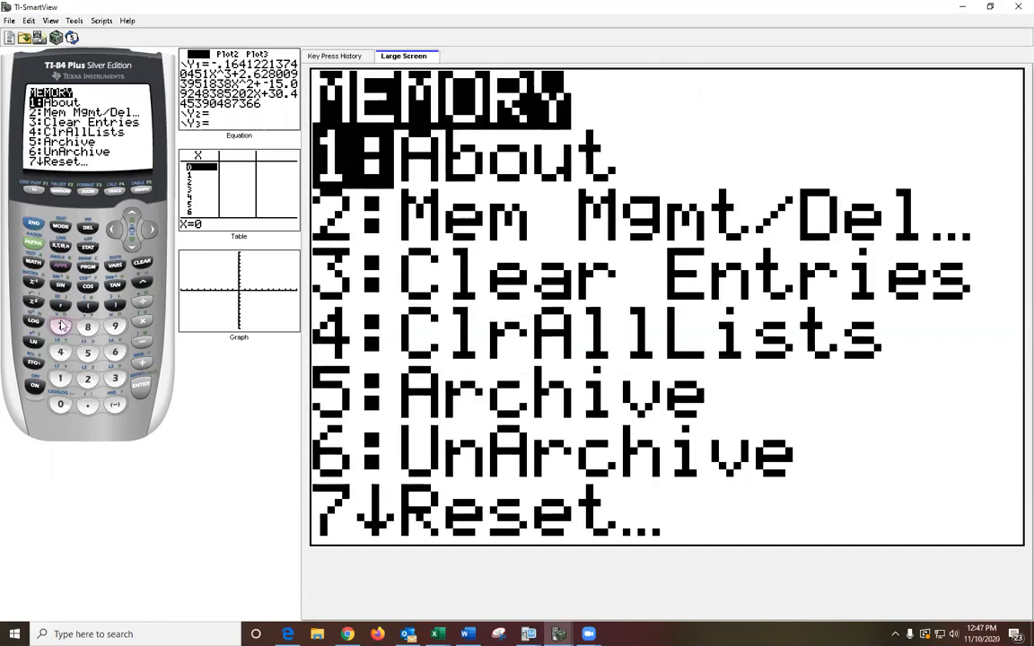
pyautogui.click(60, 326)
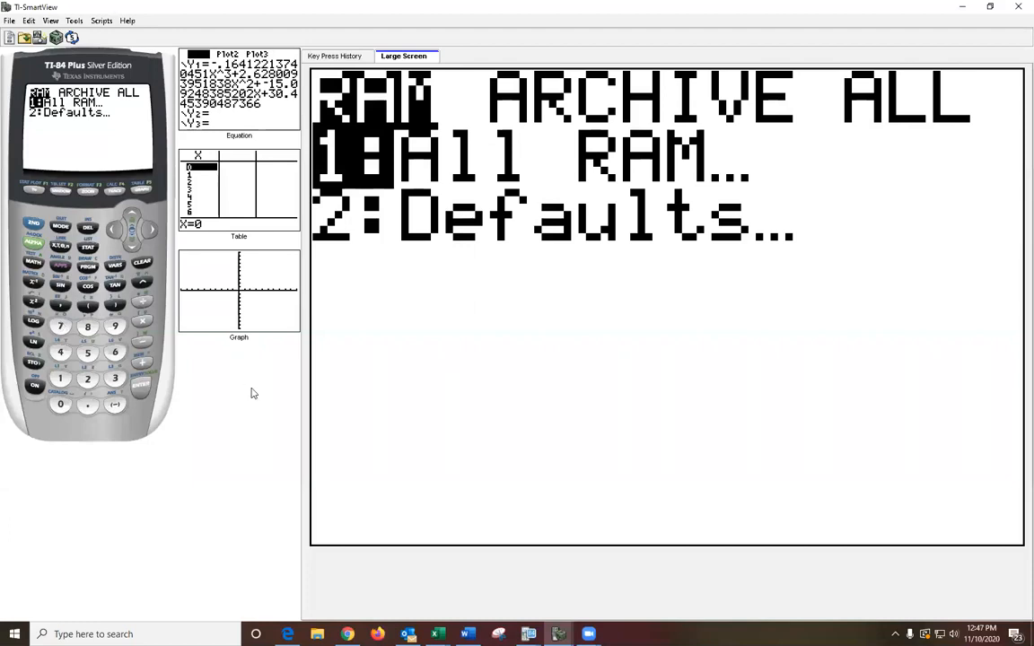
pyautogui.moveTo(226, 389)
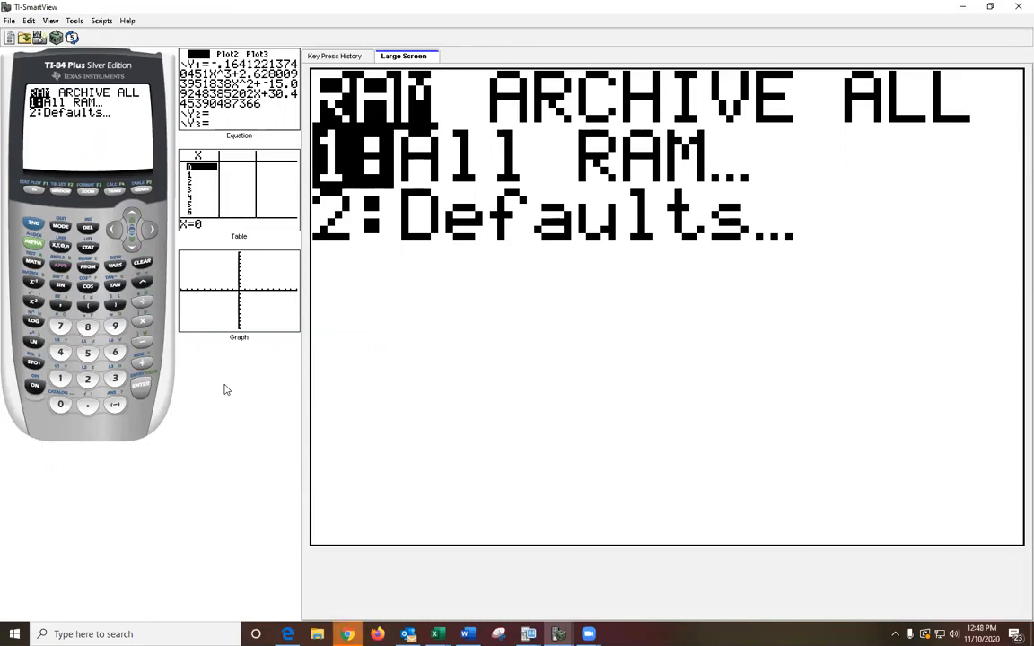
pyautogui.moveTo(264, 393)
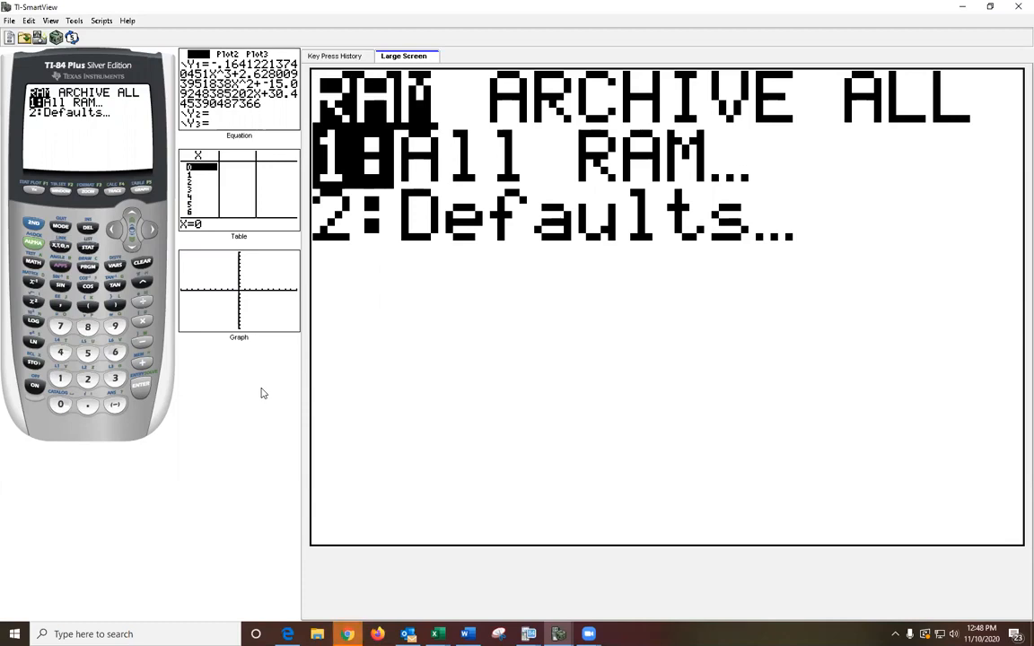
pyautogui.moveTo(202, 361)
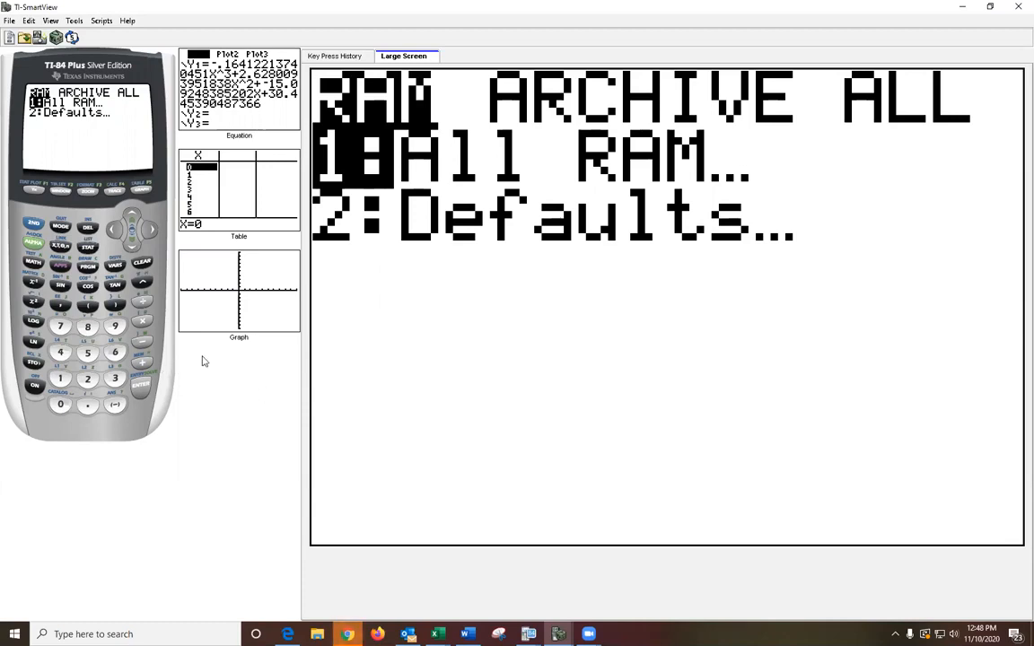
pyautogui.moveTo(201, 377)
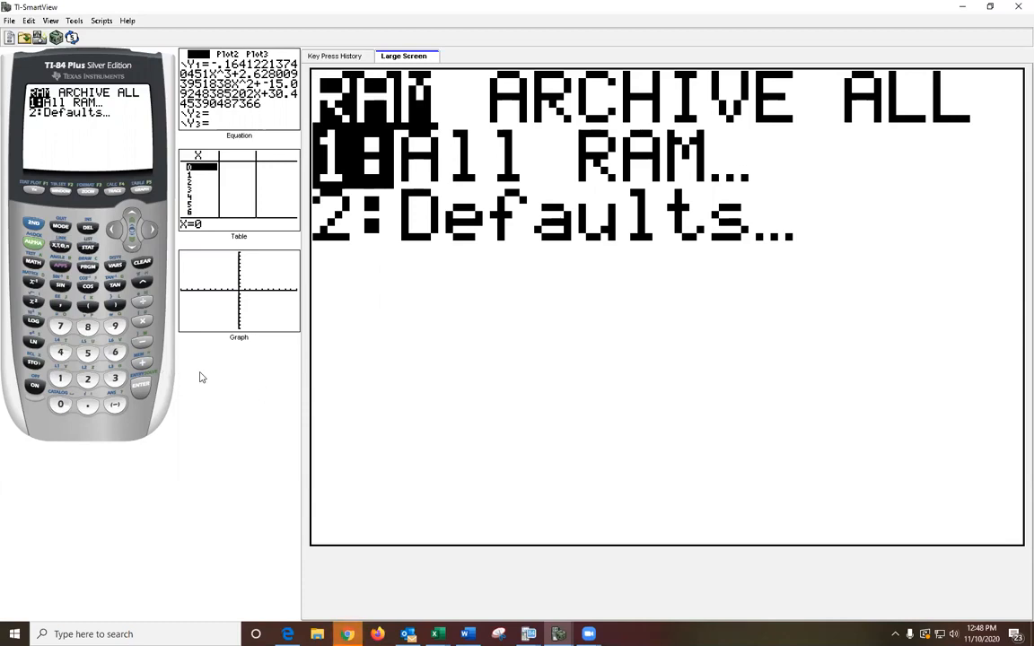
pyautogui.moveTo(414, 388)
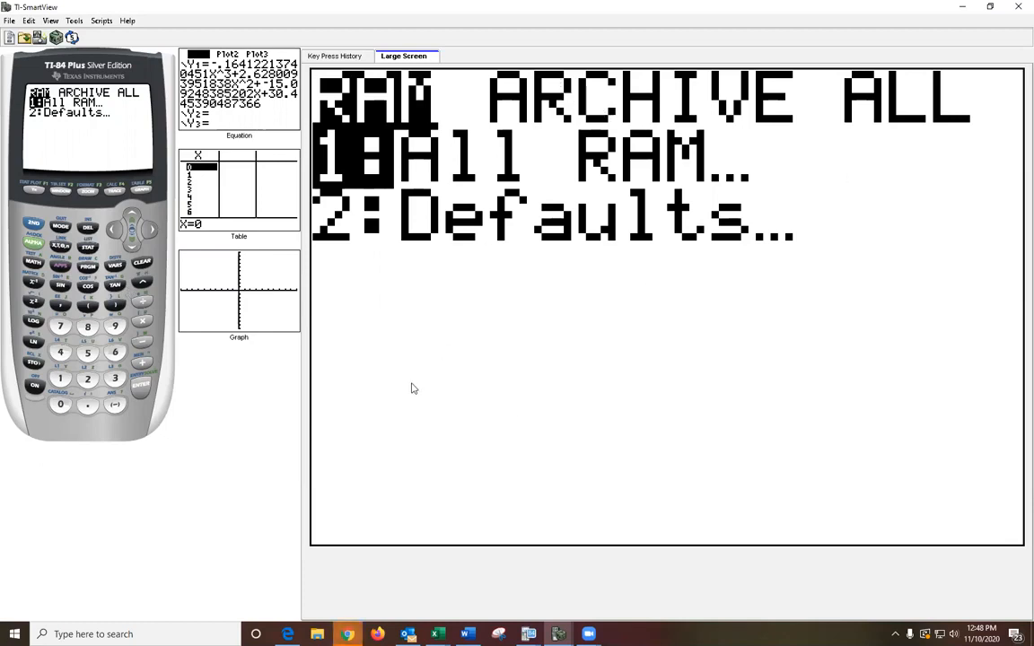
pyautogui.moveTo(391, 433)
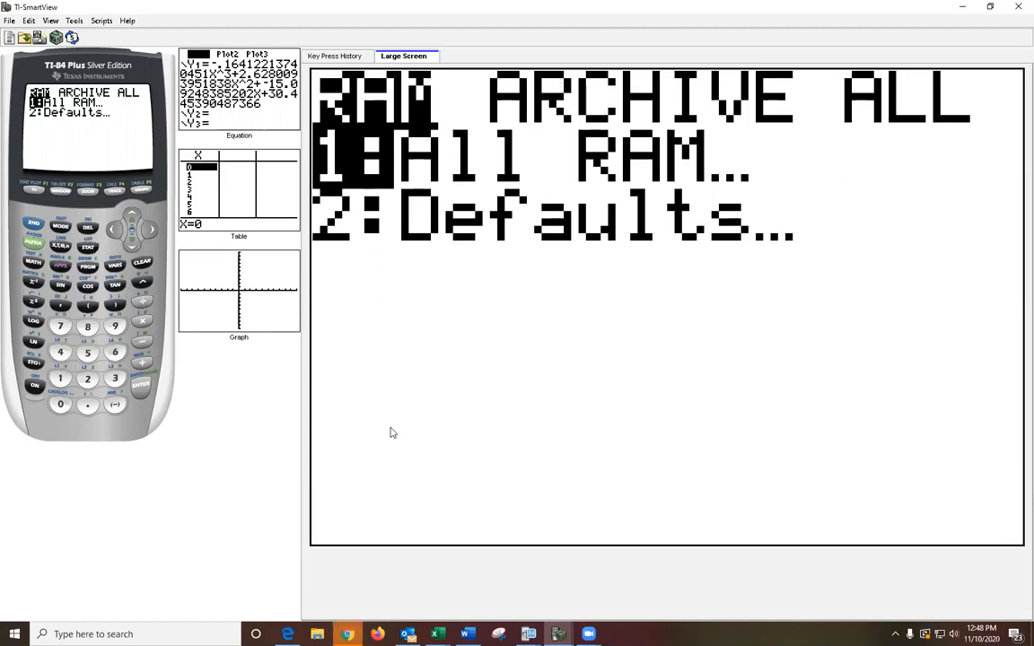
pyautogui.moveTo(341, 444)
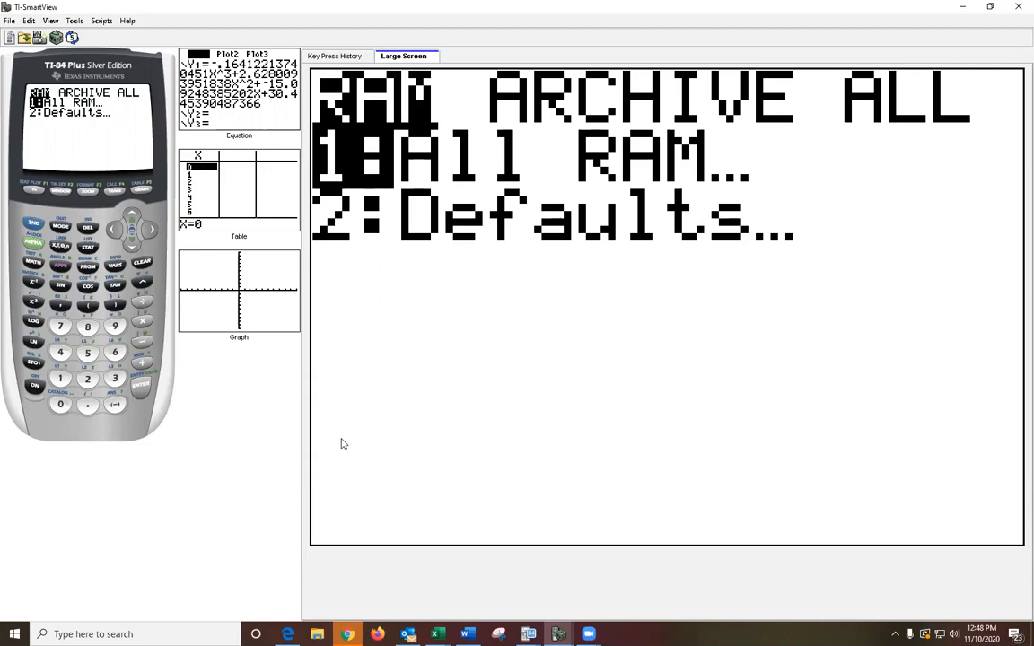
pyautogui.moveTo(543, 79)
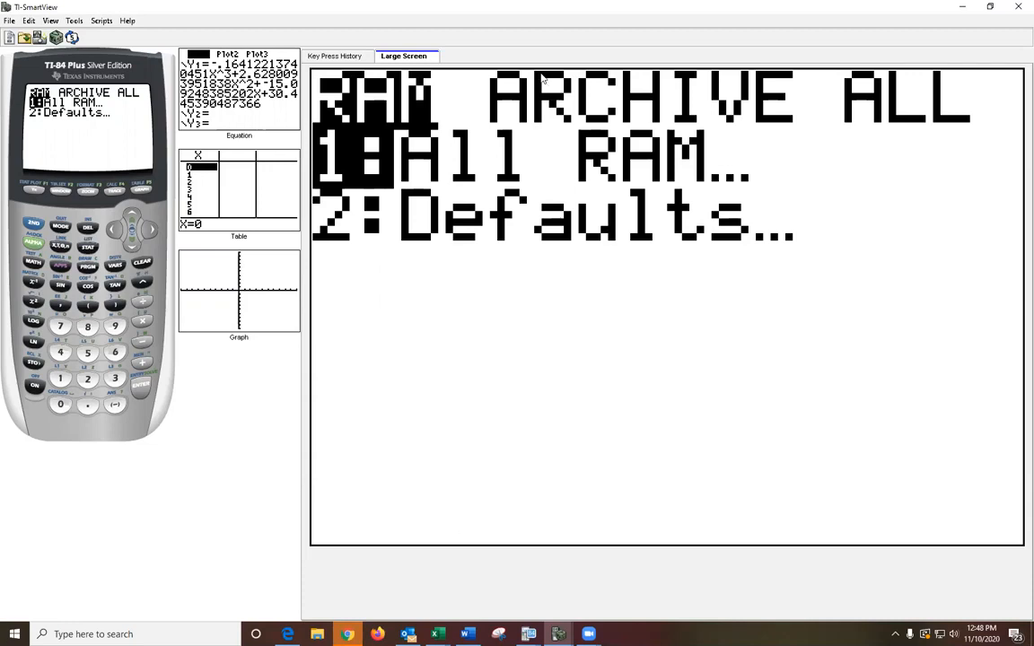